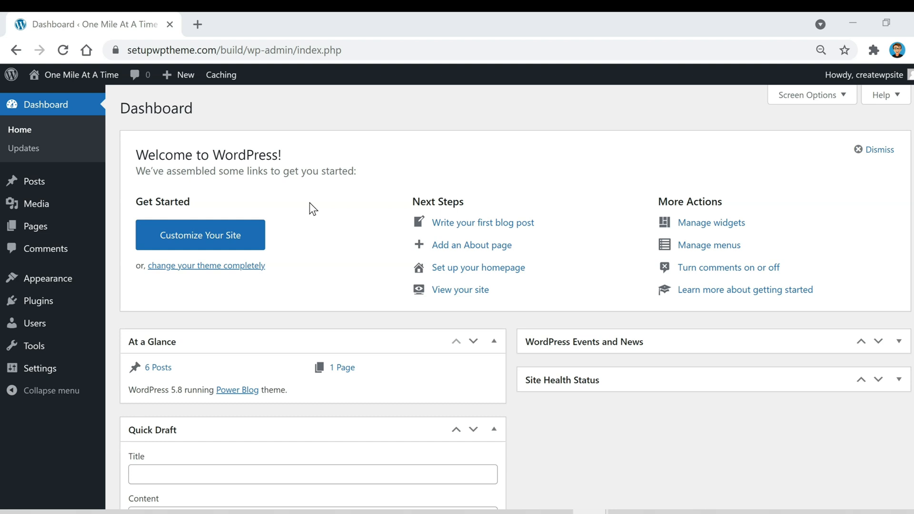
mouse_move(42, 109)
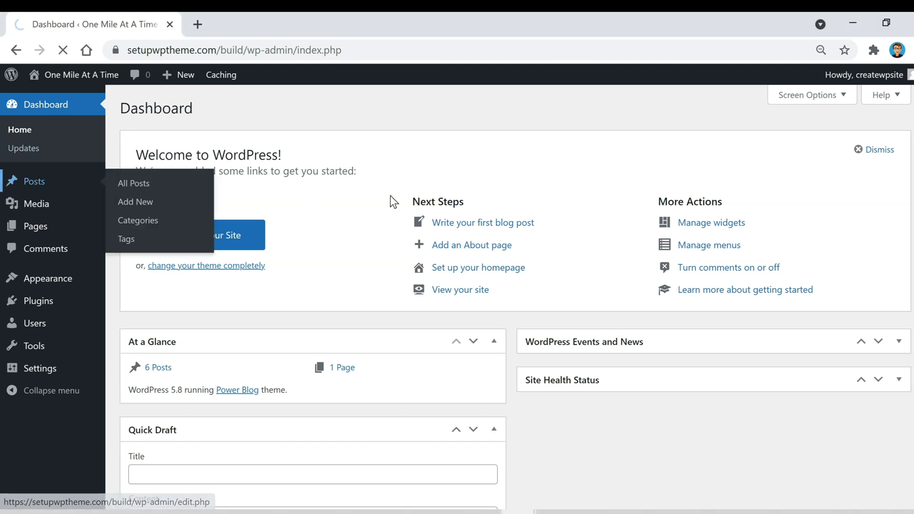
Open 'My Top 5 Favorite National Parks' from the All Posts list in the editor
click(133, 182)
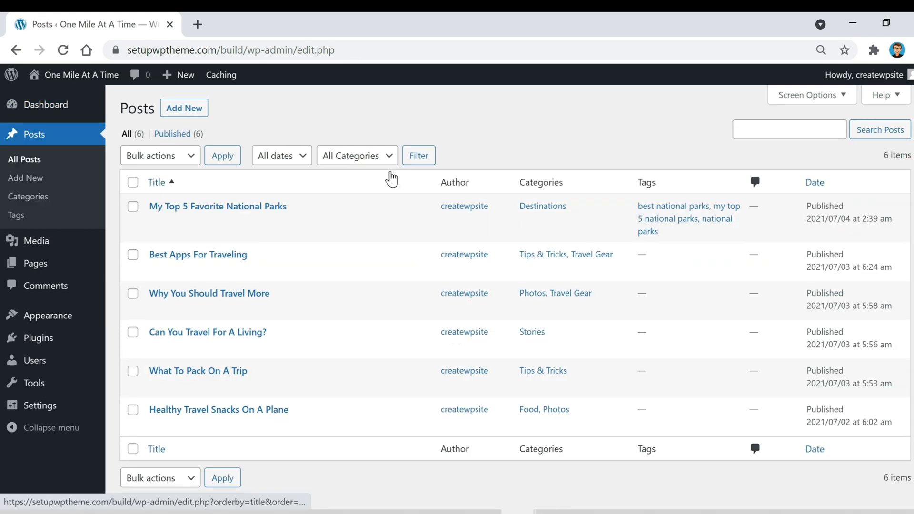
mouse_move(228, 205)
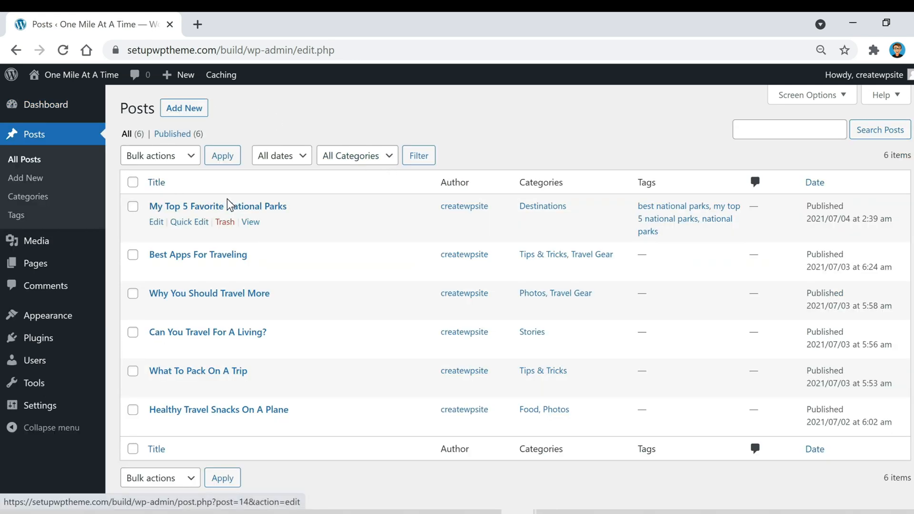
click(217, 206)
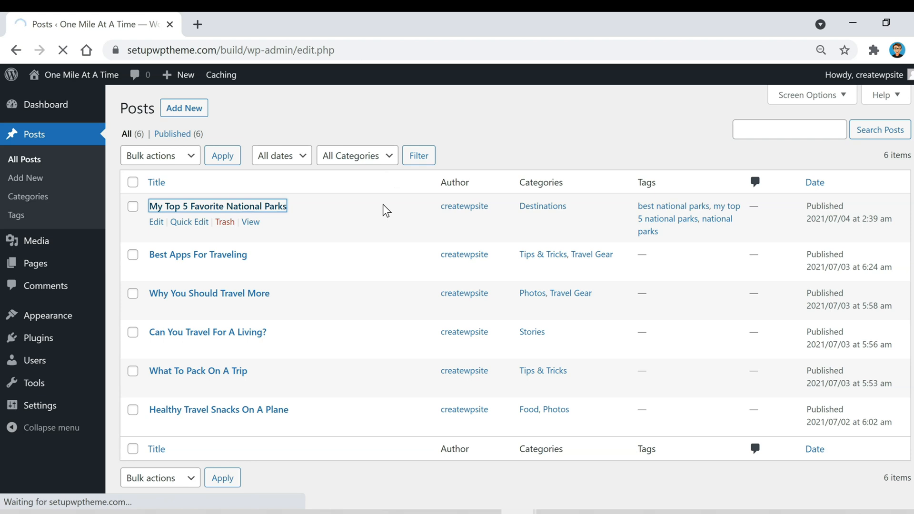
click(218, 205)
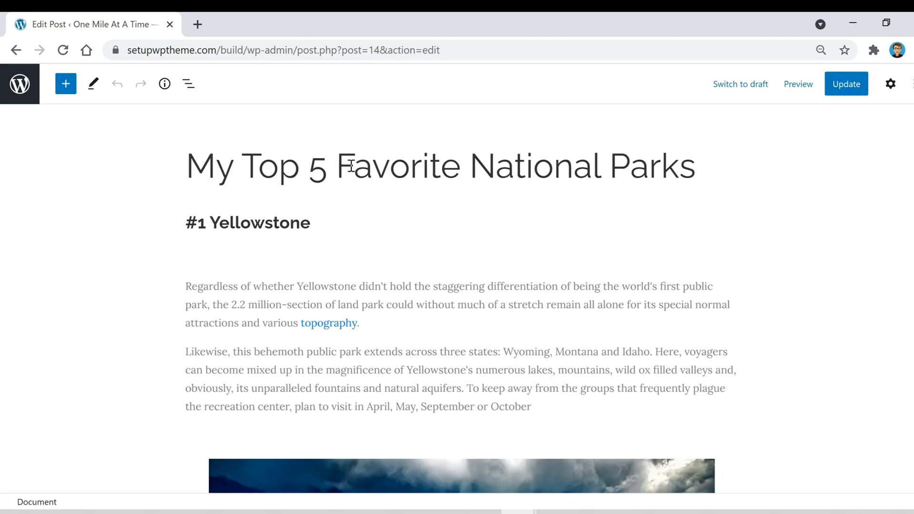
Insert a Buttons block below the second Yellowstone paragraph via the block inserter search
click(430, 166)
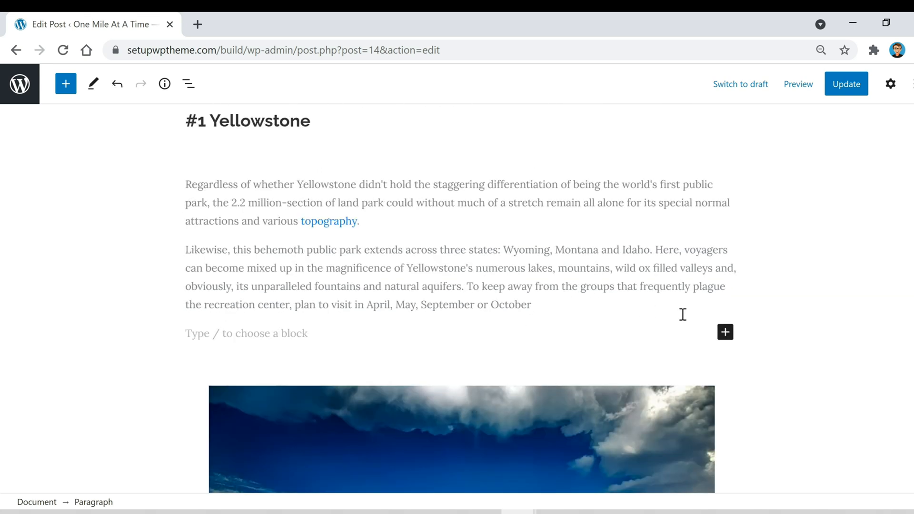
mouse_move(725, 332)
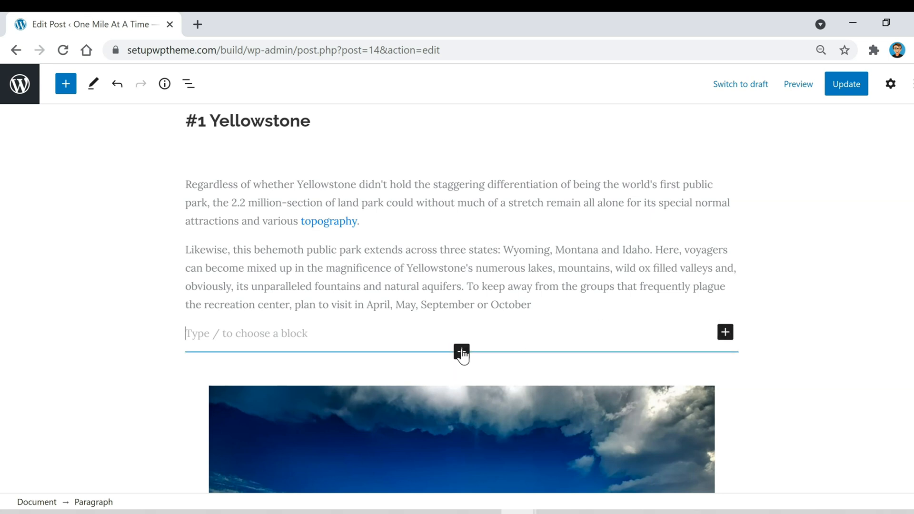
click(461, 351)
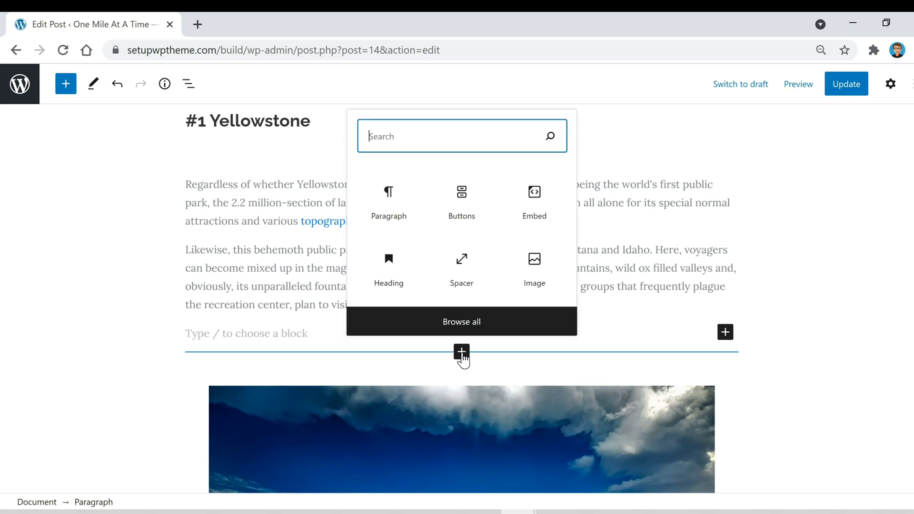
mouse_move(461, 210)
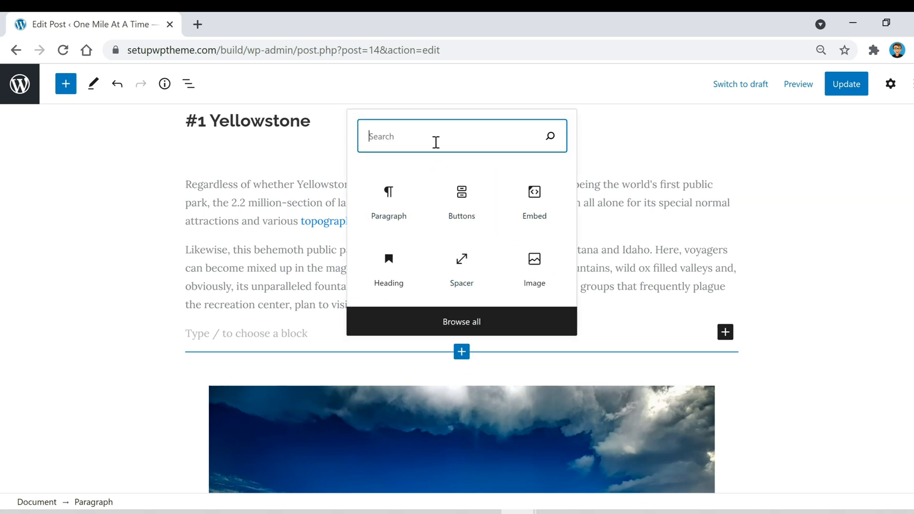
text(buttons)
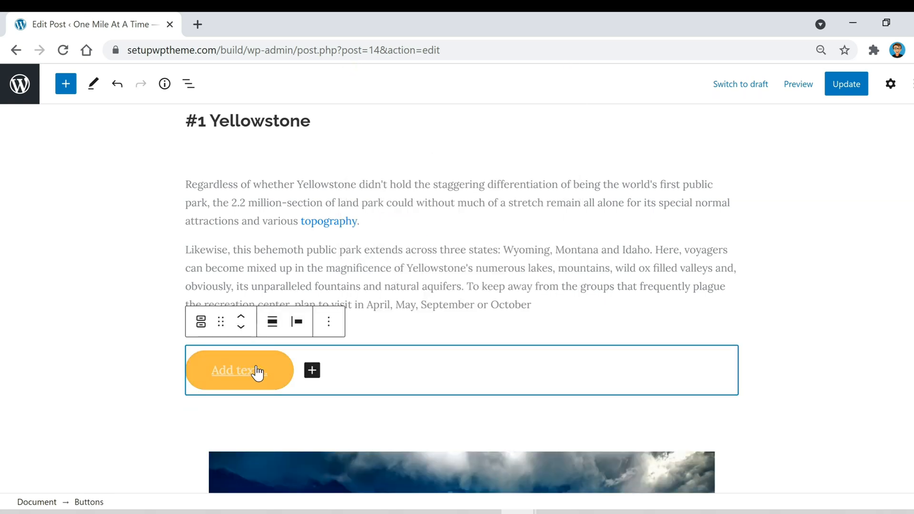
Select the new button and open its Block settings sidebar with the Color panel expanded
click(239, 370)
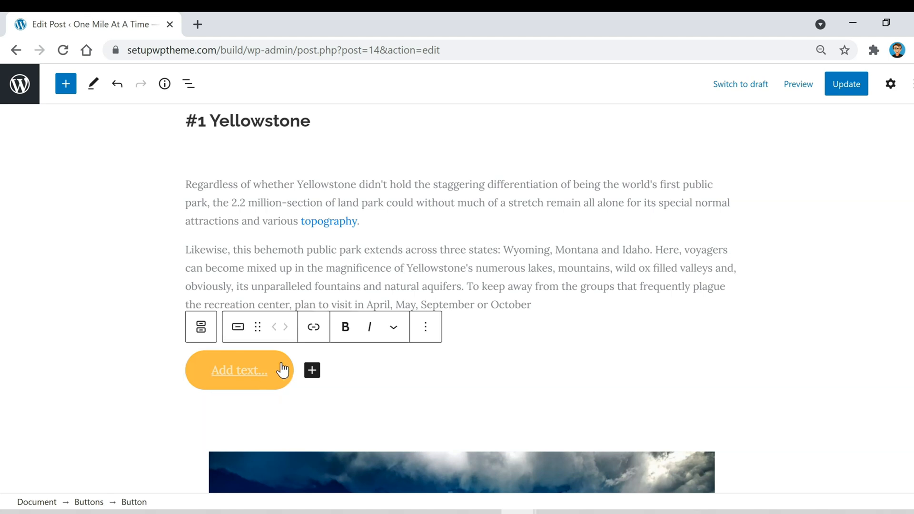
click(890, 84)
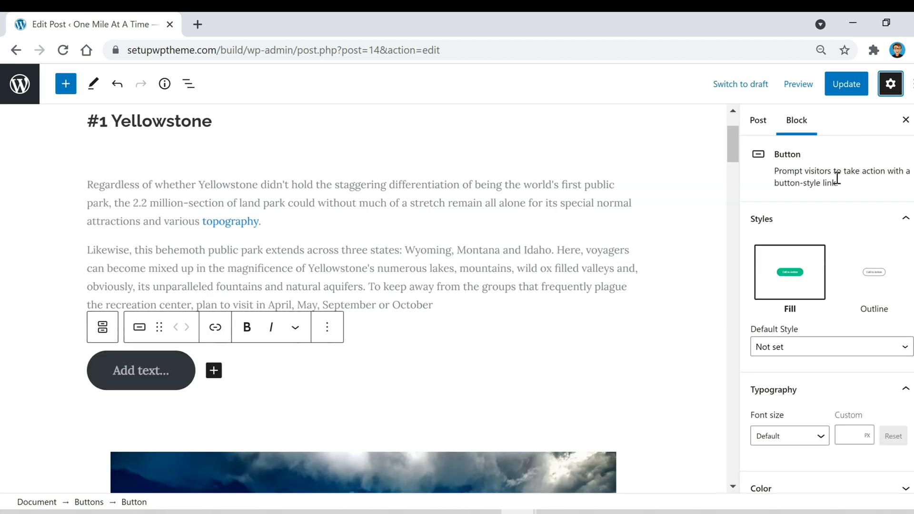
click(874, 272)
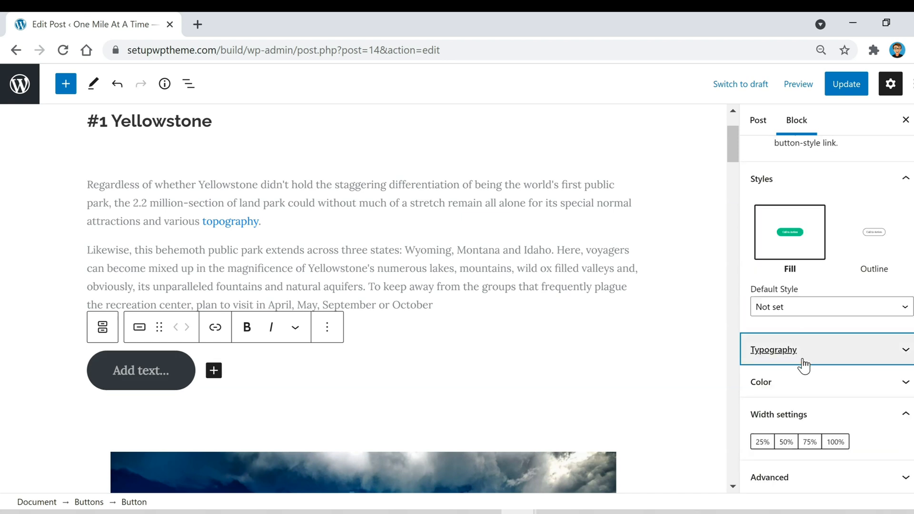
click(774, 350)
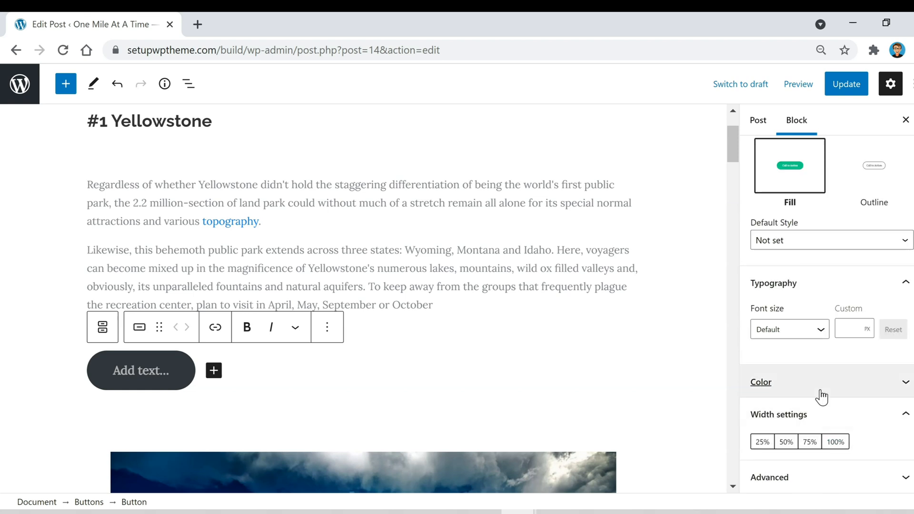
click(761, 381)
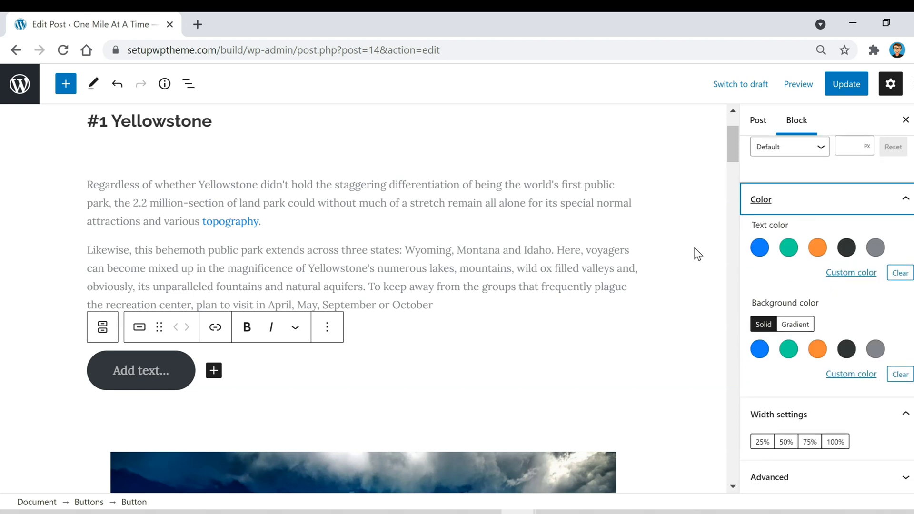
Give the button green text on a blue background and label it 'Click Here'
click(789, 247)
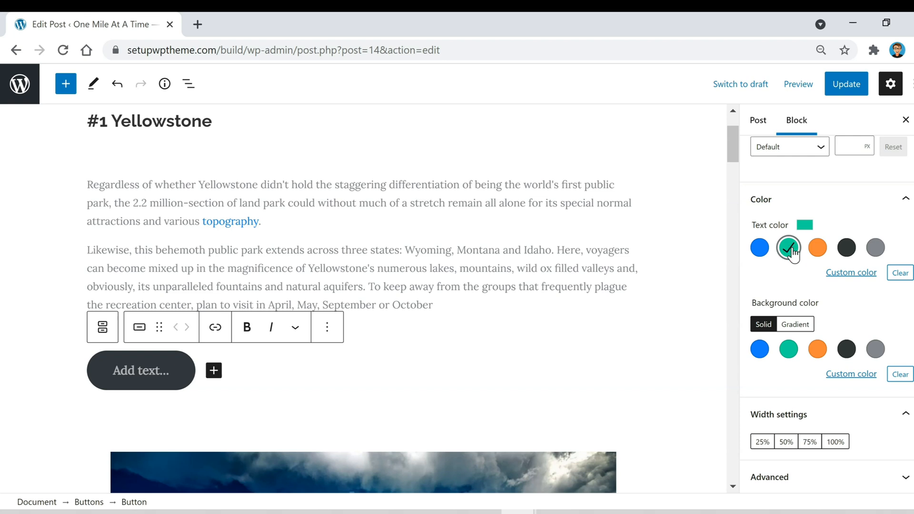
mouse_move(789, 254)
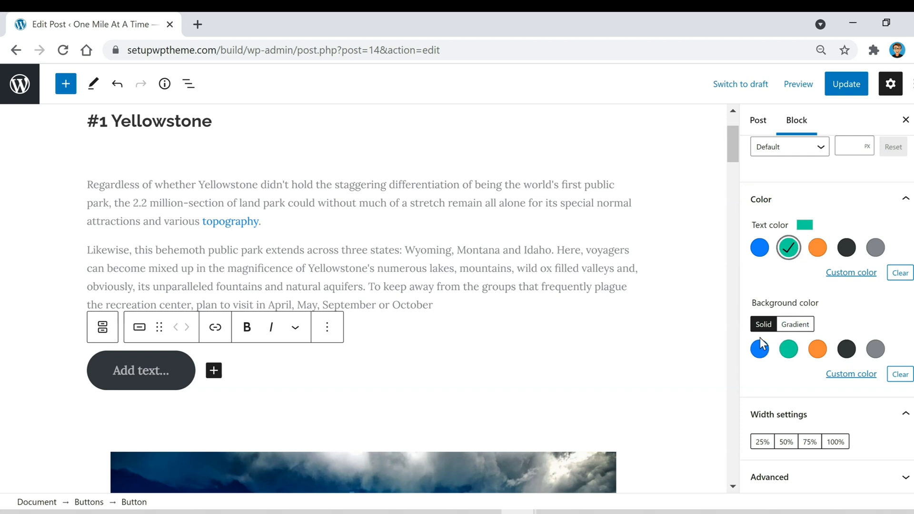
click(760, 349)
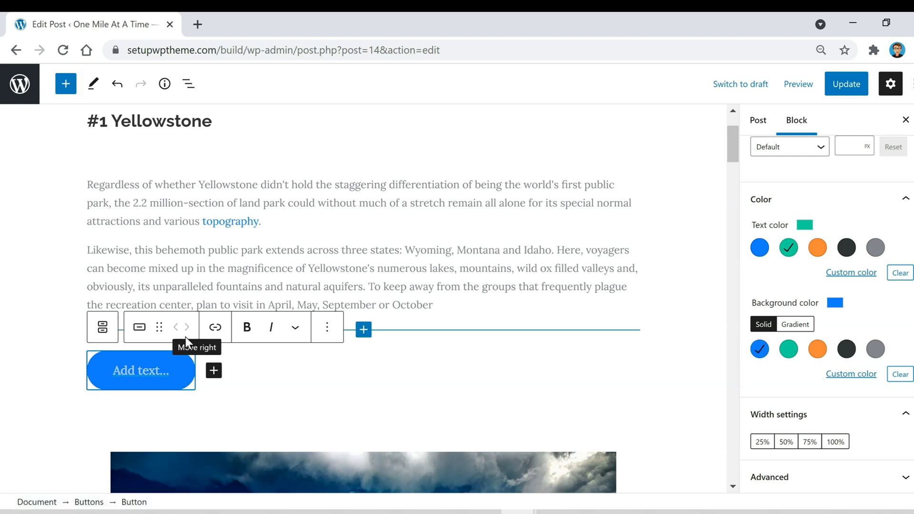
text(Click Here)
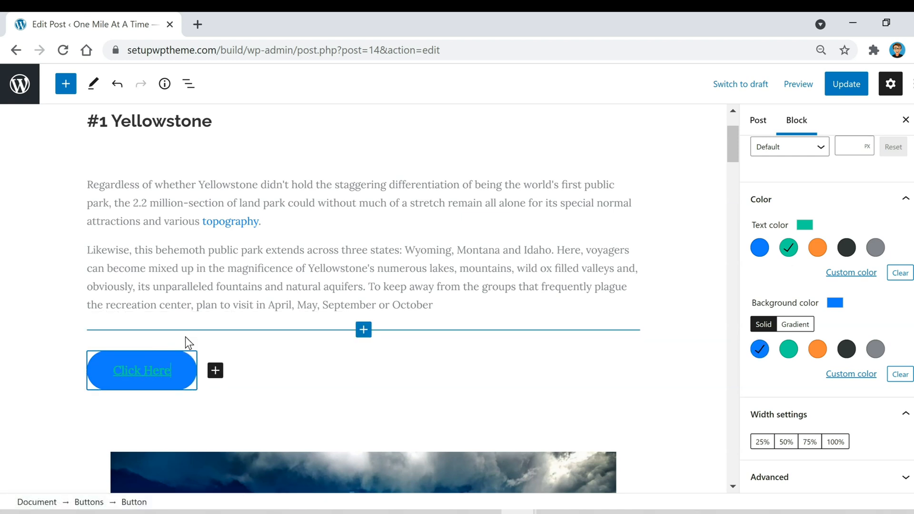
click(142, 370)
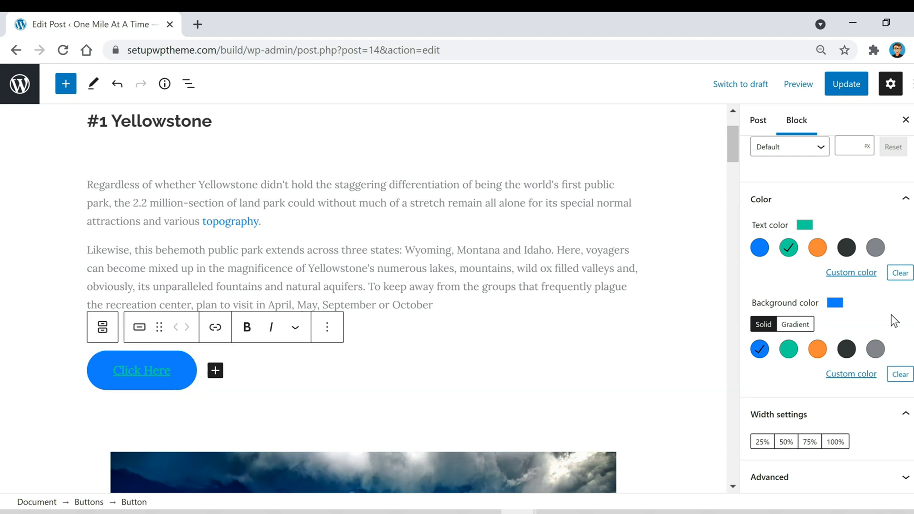
Try button widths 50%, 75%, 25% and 100%, ending at 25%
click(785, 442)
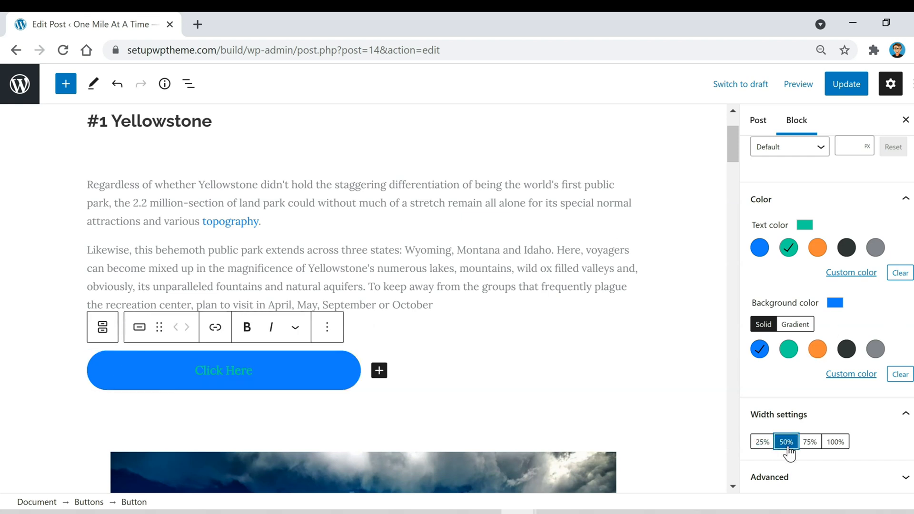
click(810, 441)
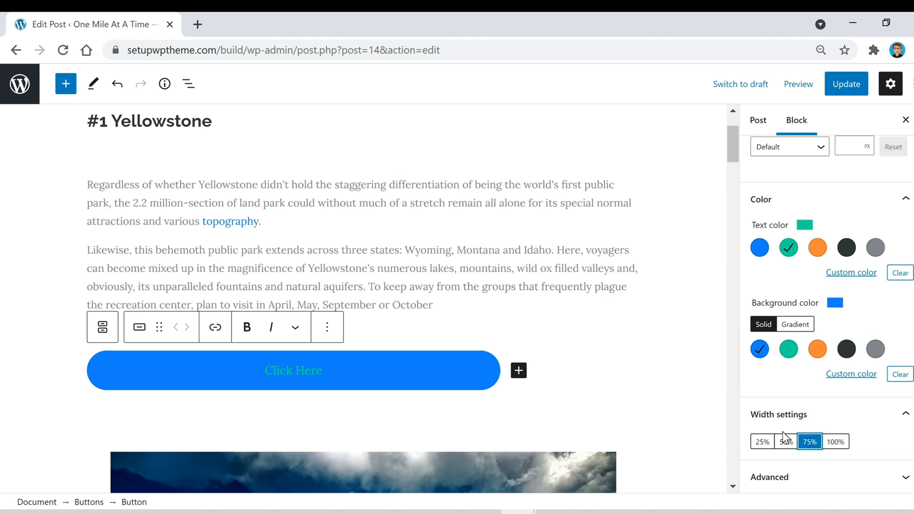
click(762, 441)
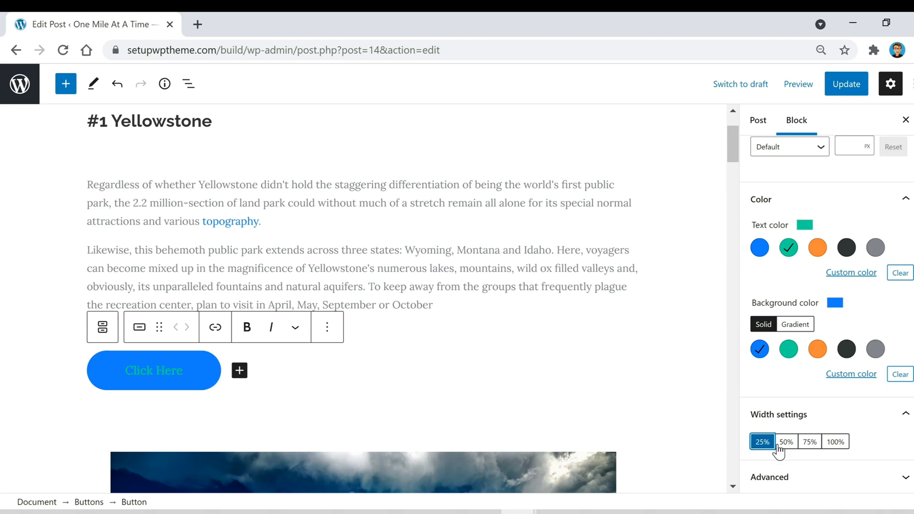
click(835, 442)
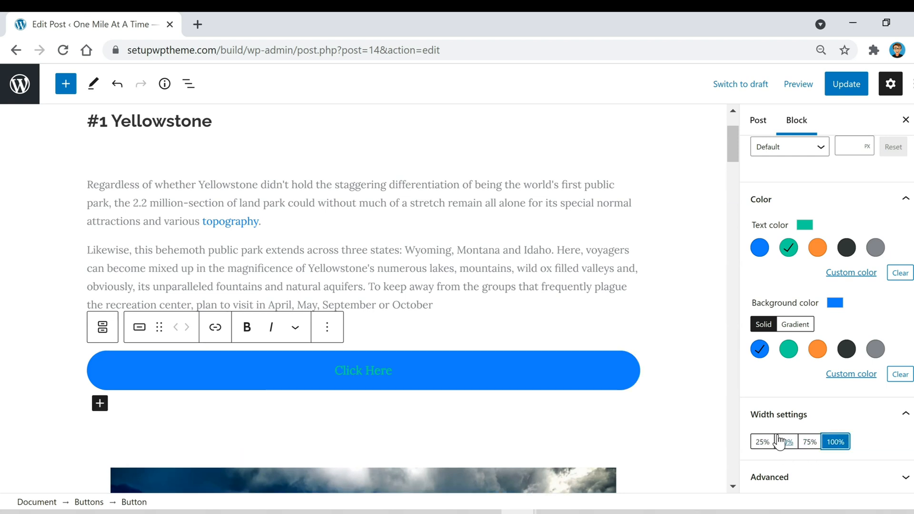
click(762, 441)
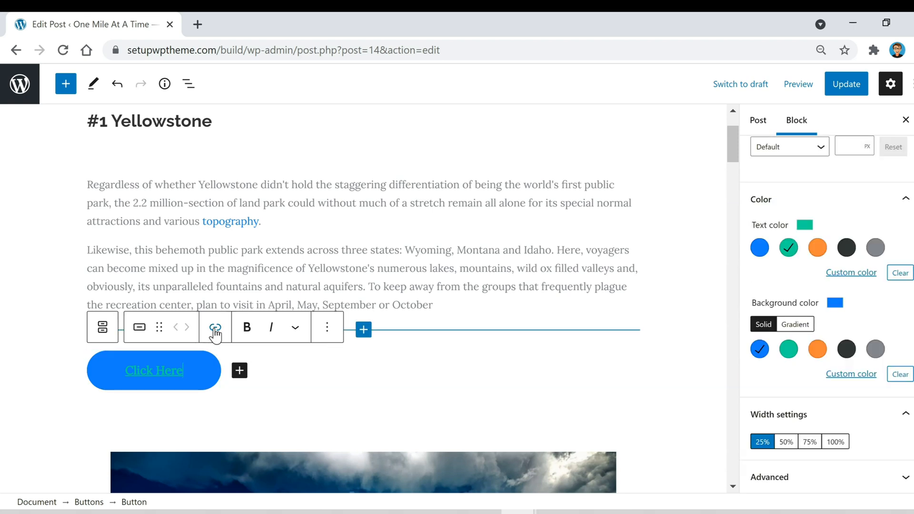
Start a button link, then view the live Contact Us page from All Pages in a new tab
click(215, 326)
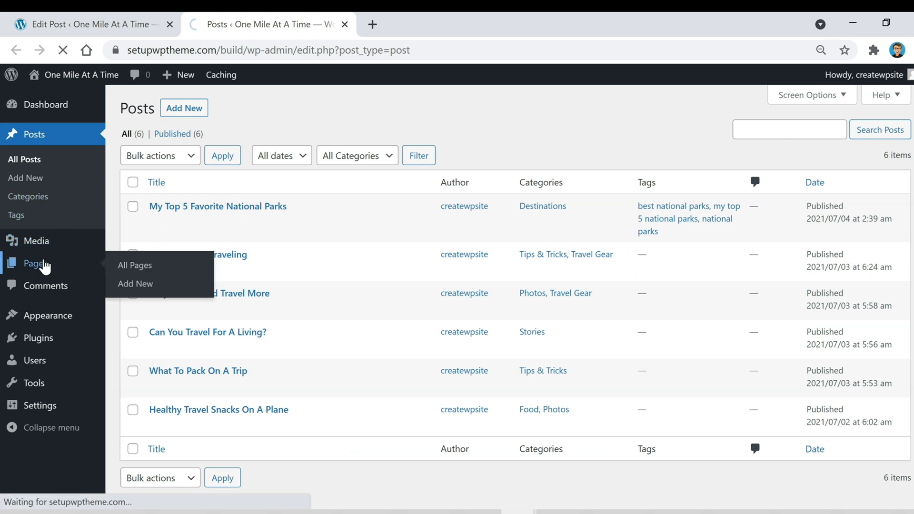
click(134, 265)
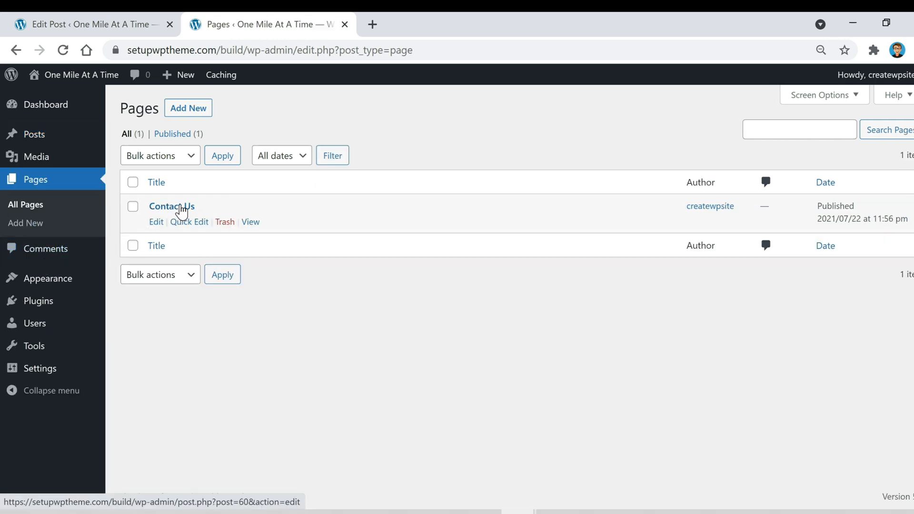
mouse_move(251, 225)
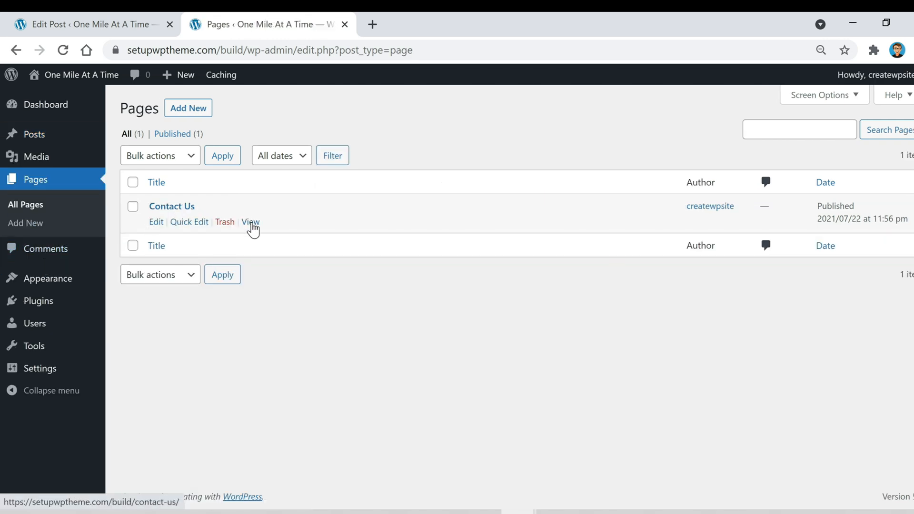
click(249, 222)
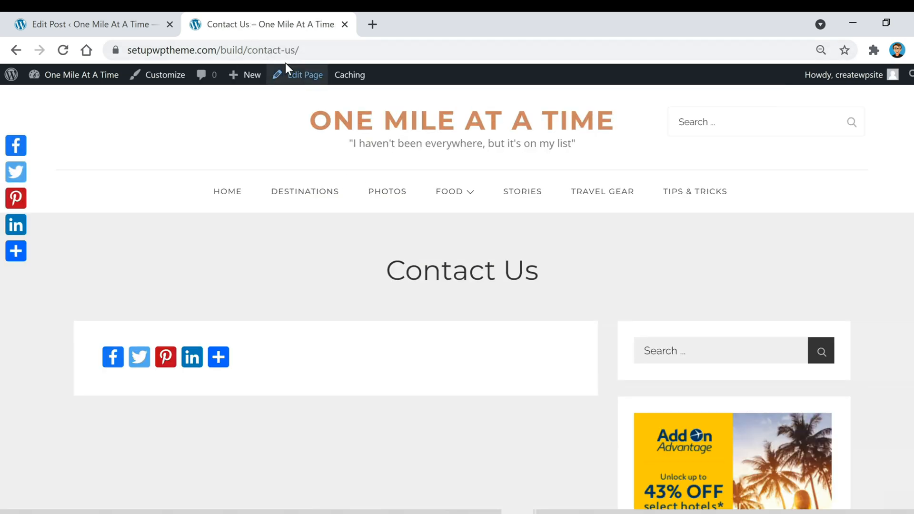
Copy the Contact Us page URL and paste it as the button's link
right_click(210, 50)
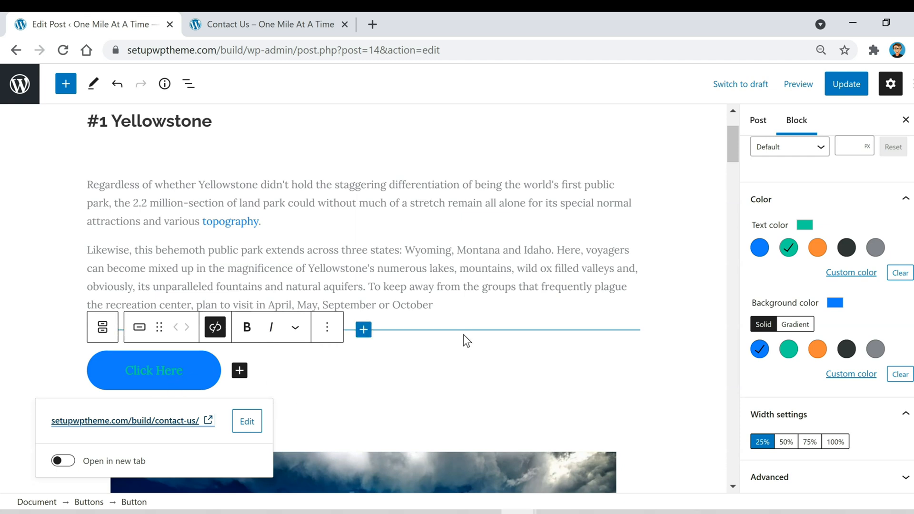
mouse_move(164, 434)
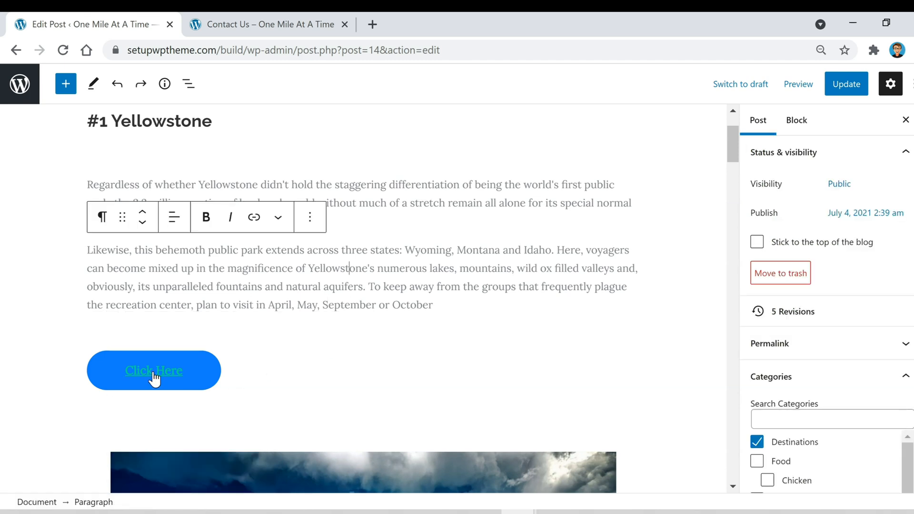
Update the post and open the live post via View Post
click(846, 84)
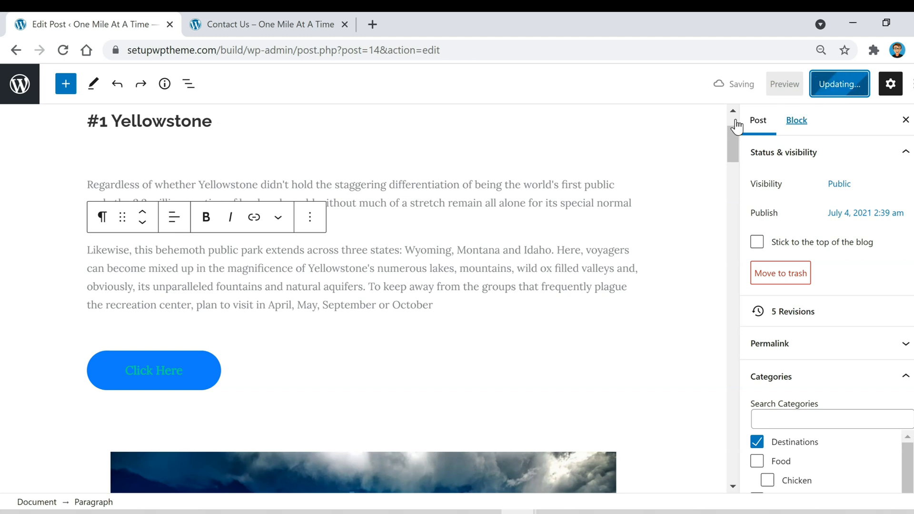
click(838, 83)
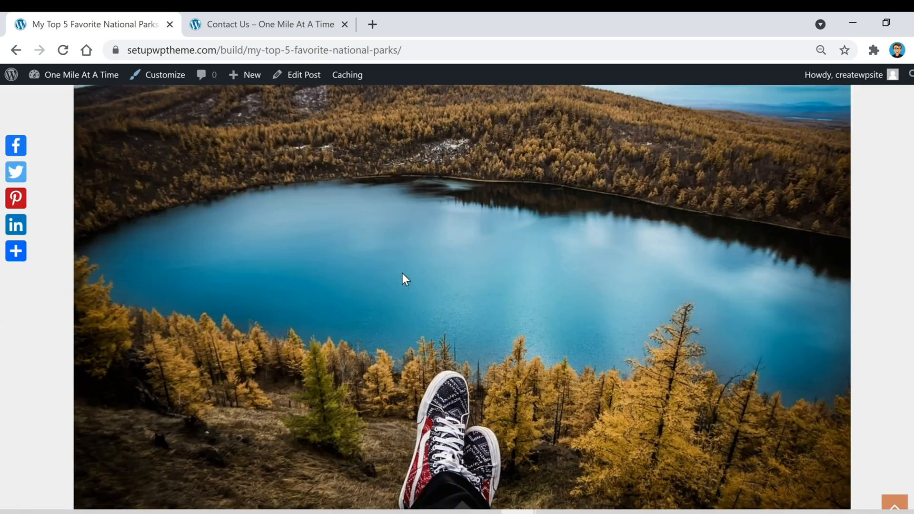
Scroll down the live post and click 'Click Here' to confirm it opens Contact Us
scroll(down, 3)
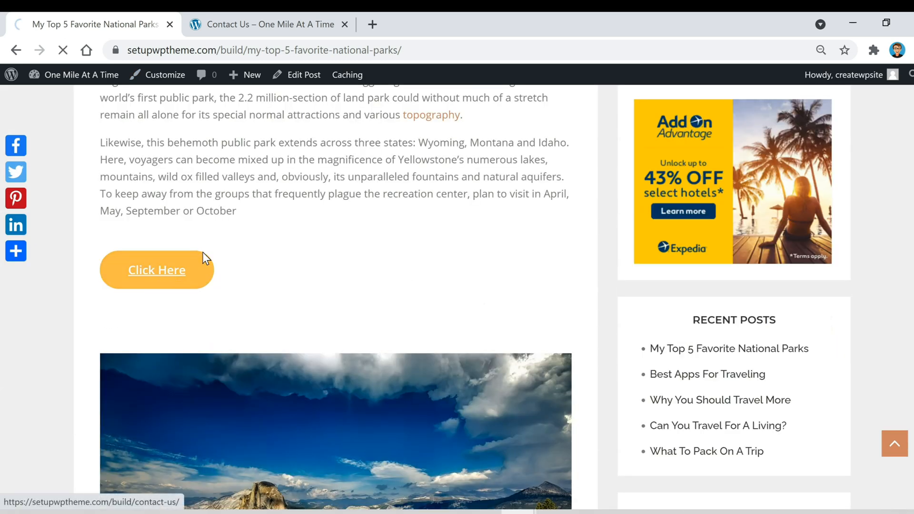
click(156, 270)
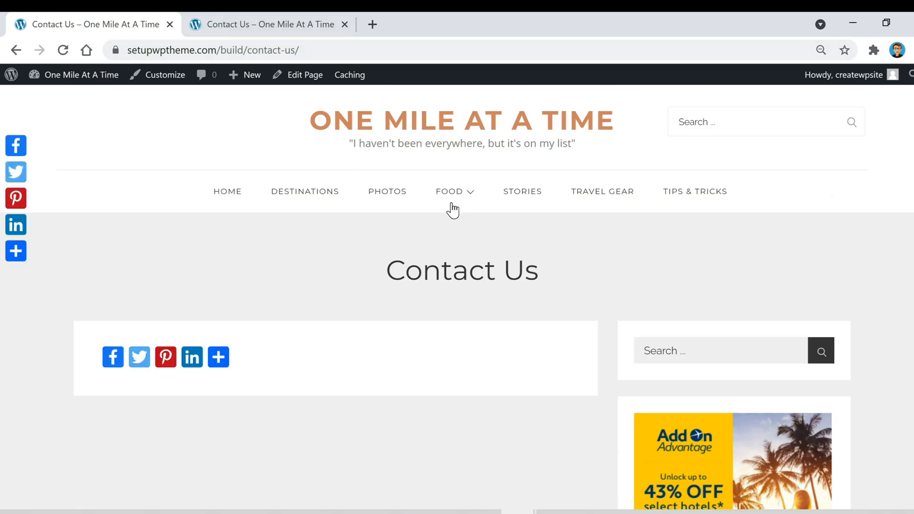